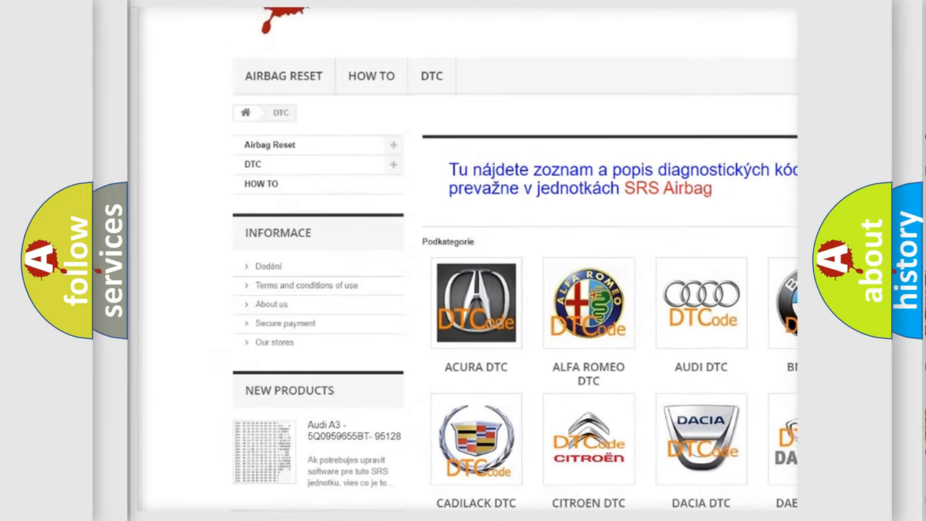
Step: Advance the Jeep C156E slide from the Description text to the Cause list
scroll(down, 3)
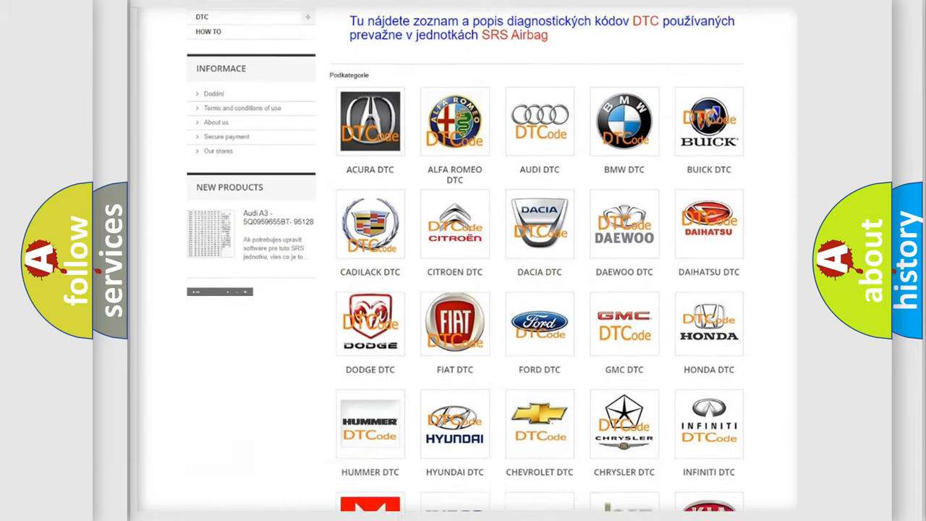
scroll(down, 3)
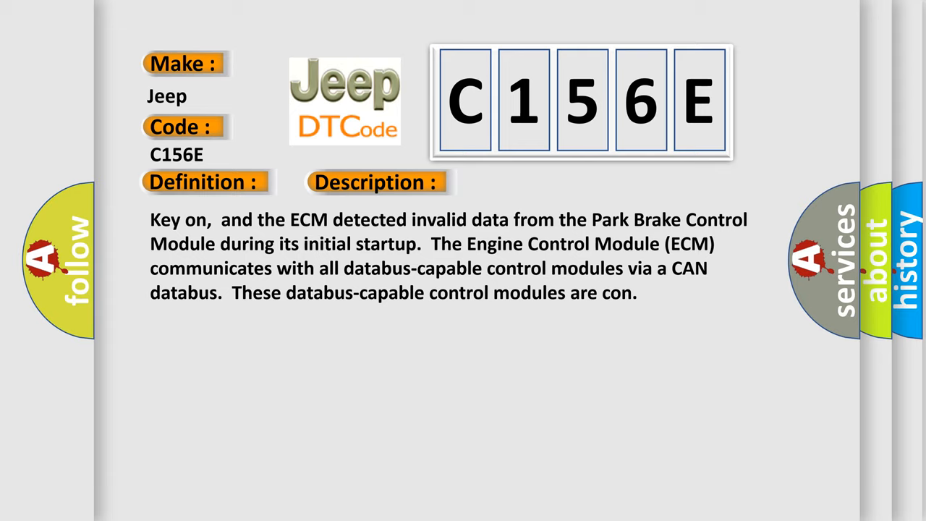
click(533, 182)
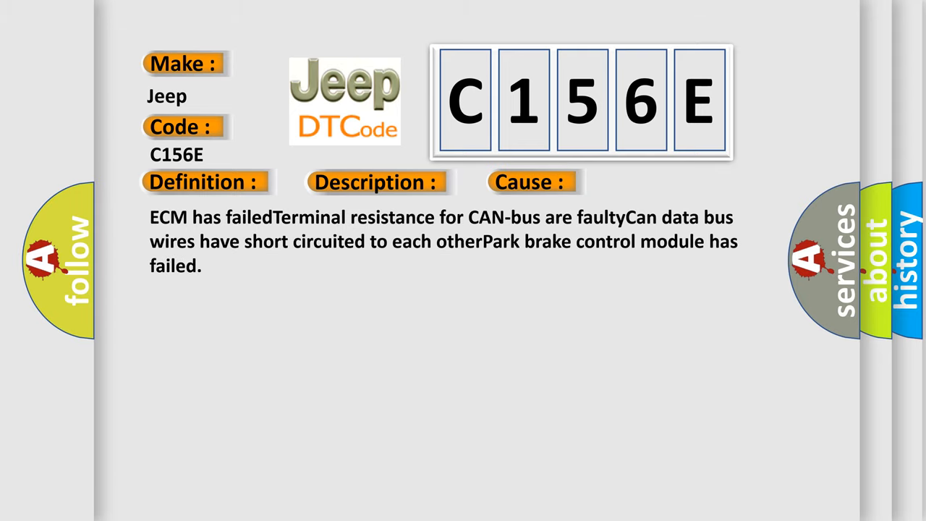